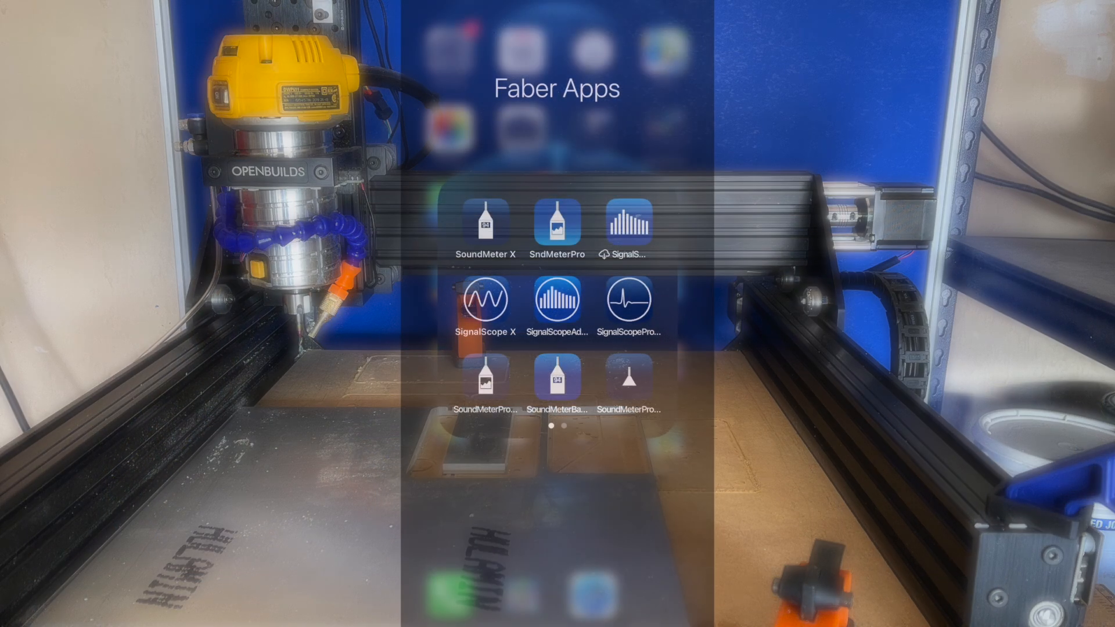
Launch SignalScope X, briefly run the FFT Analyzer live measurement, then stop it.
click(557, 298)
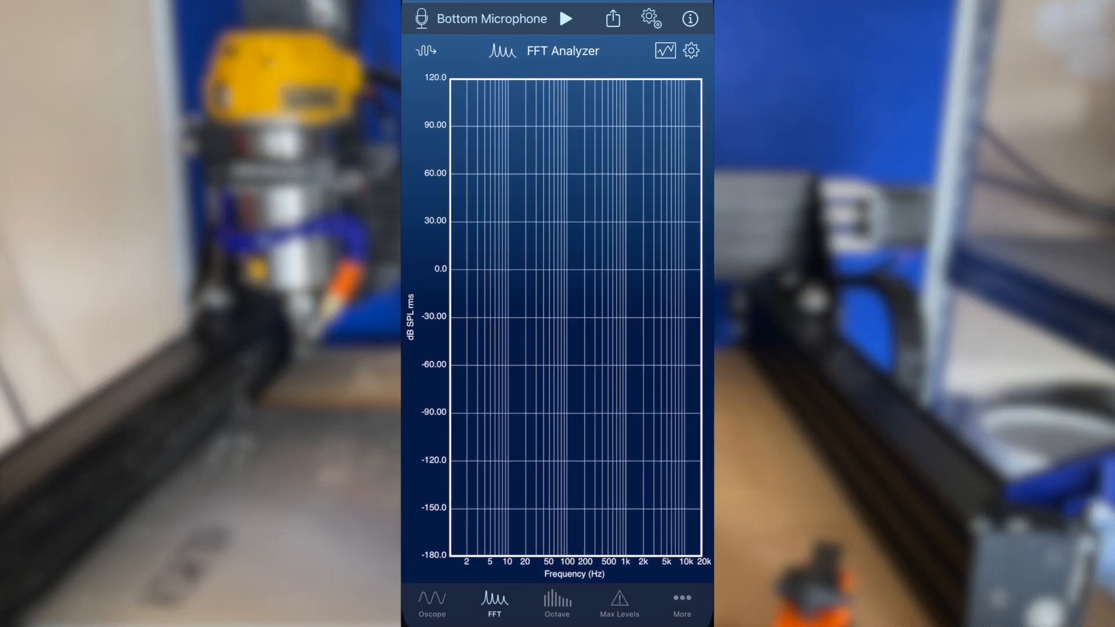
click(567, 18)
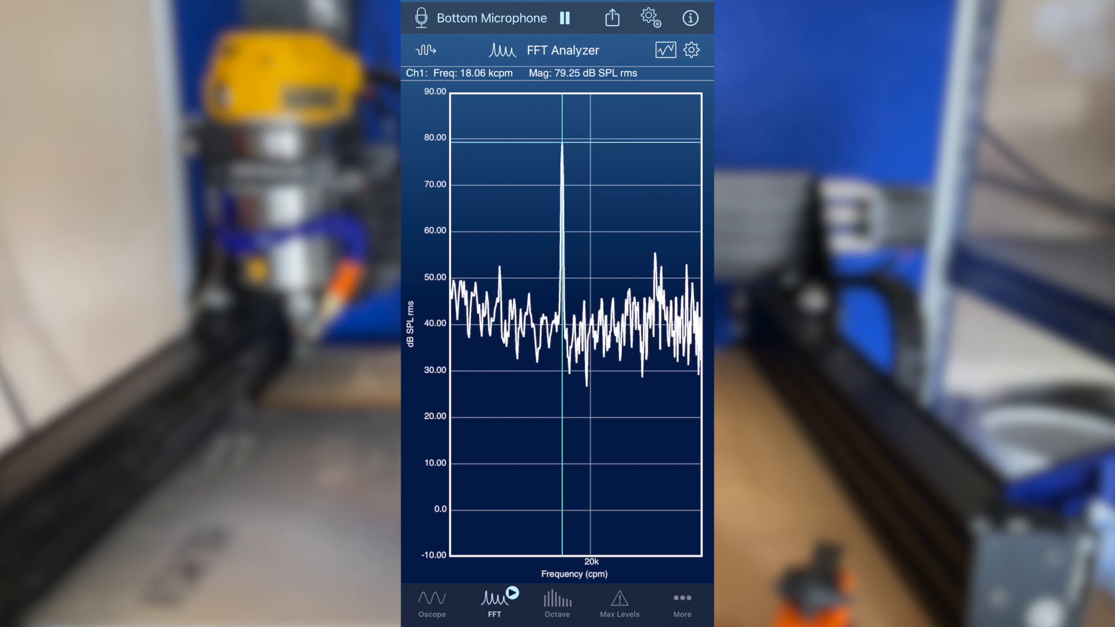
click(565, 18)
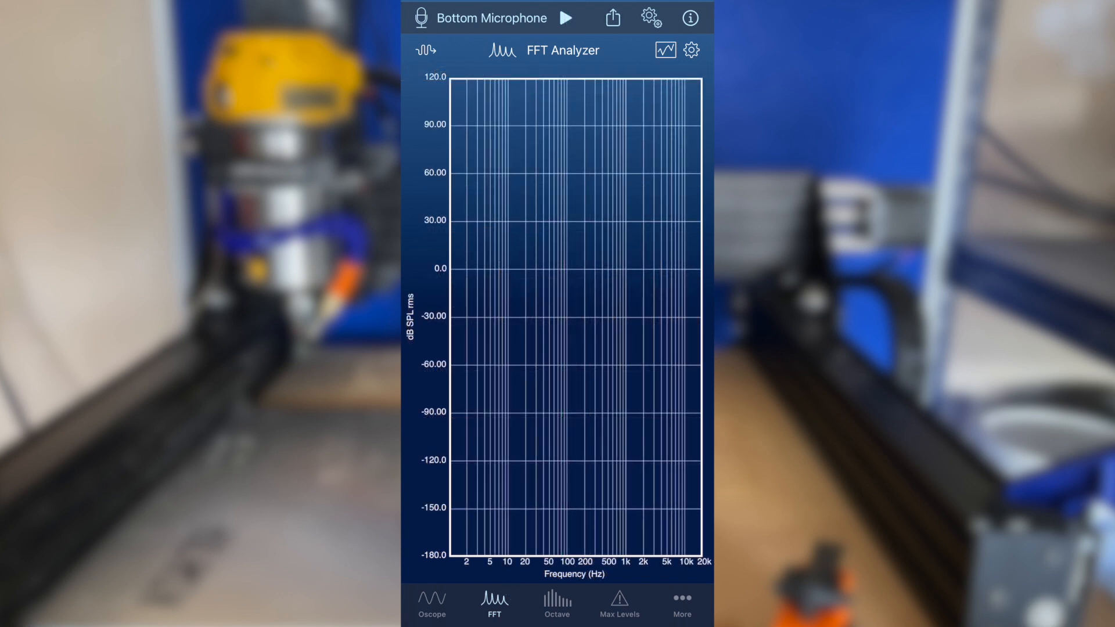
In the analyzer display options, switch Frequency Units from Hz to cpm.
click(690, 50)
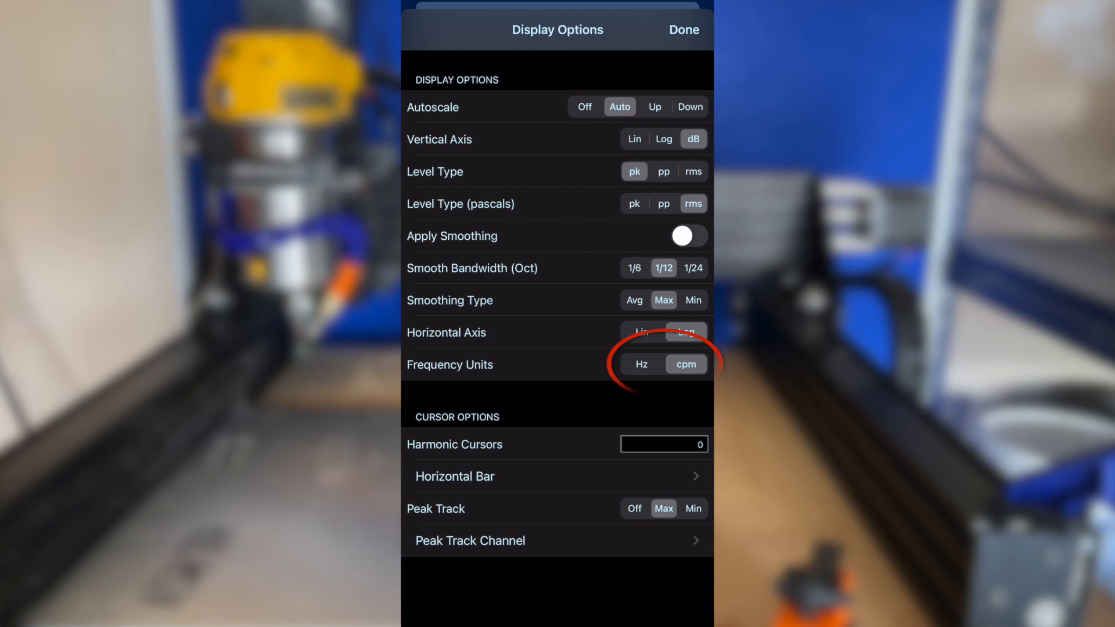
click(641, 364)
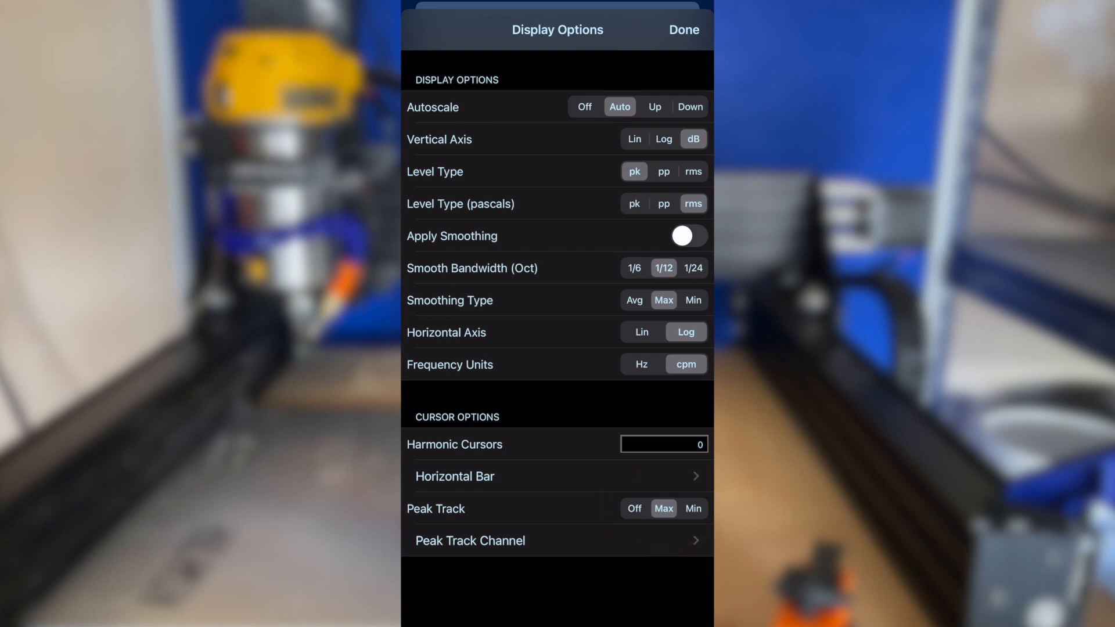
click(682, 29)
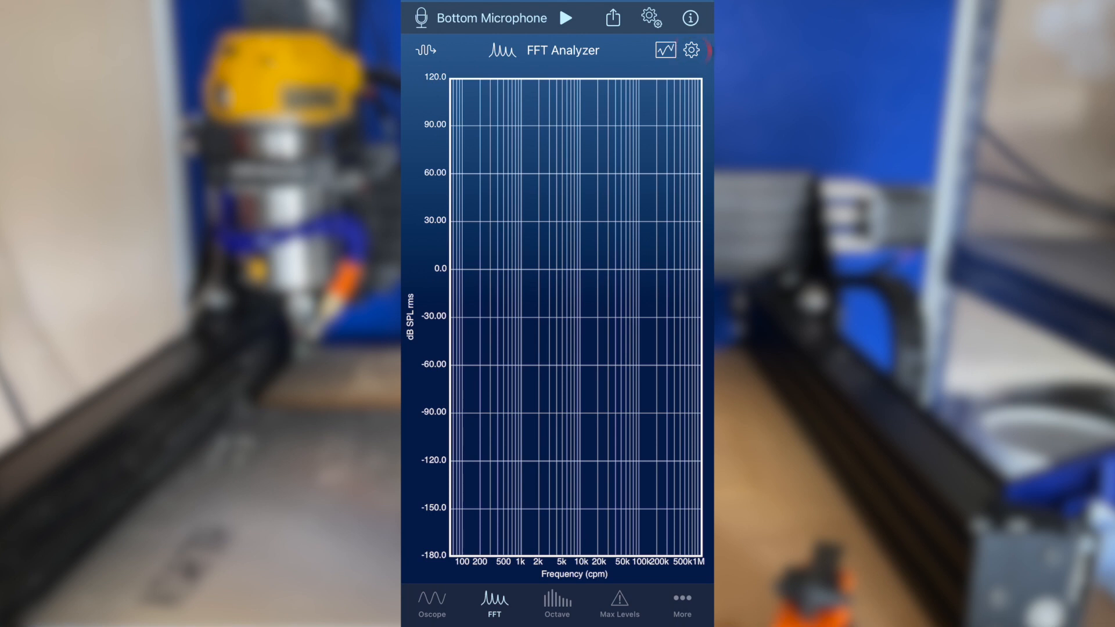
In FFT Analyzer settings, set Min Frequency 12k and Max Frequency 30000 cpm.
click(689, 50)
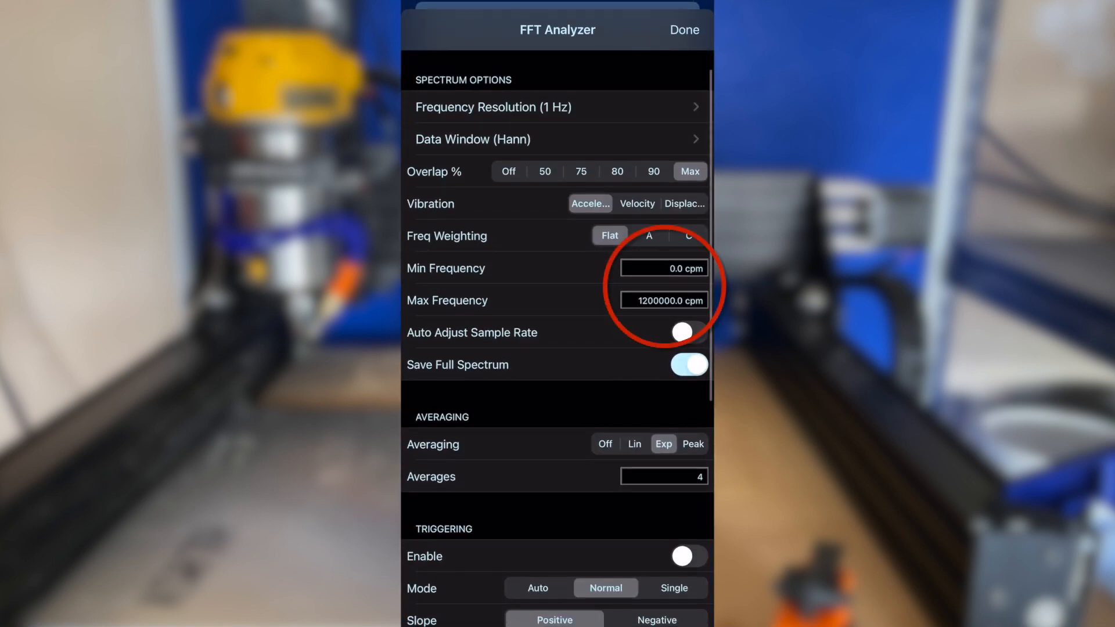
click(658, 268)
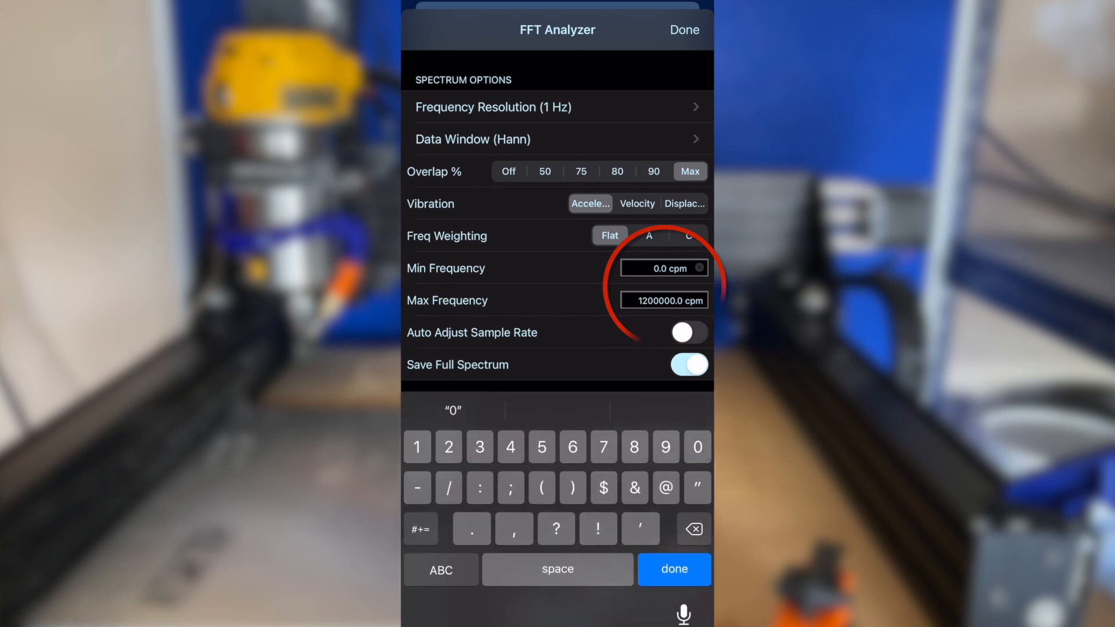
click(698, 268)
text(12k)
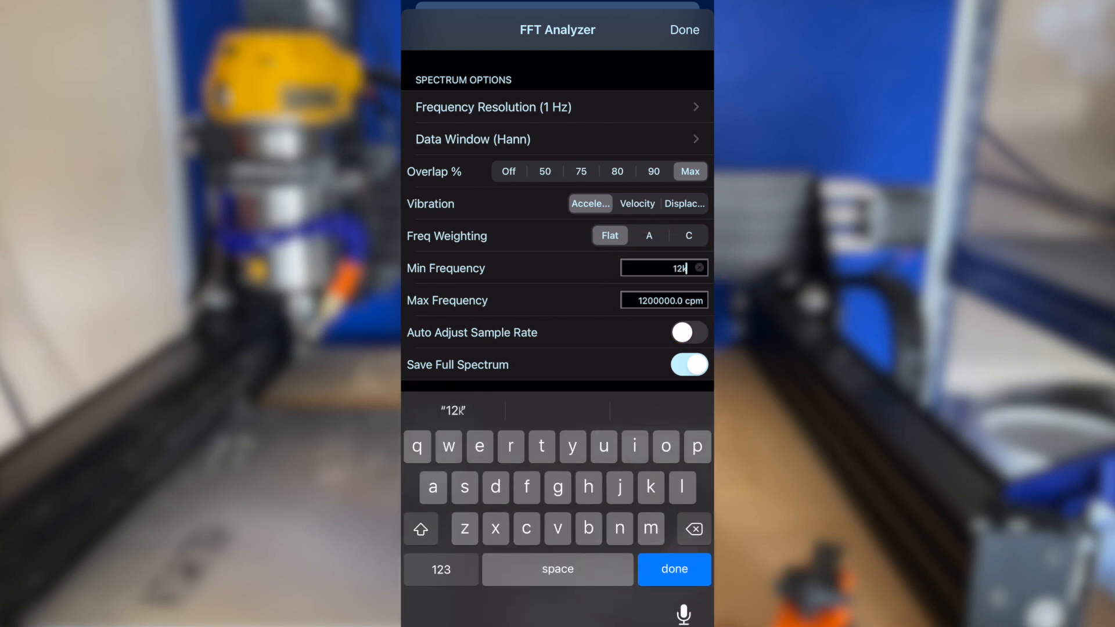
click(655, 300)
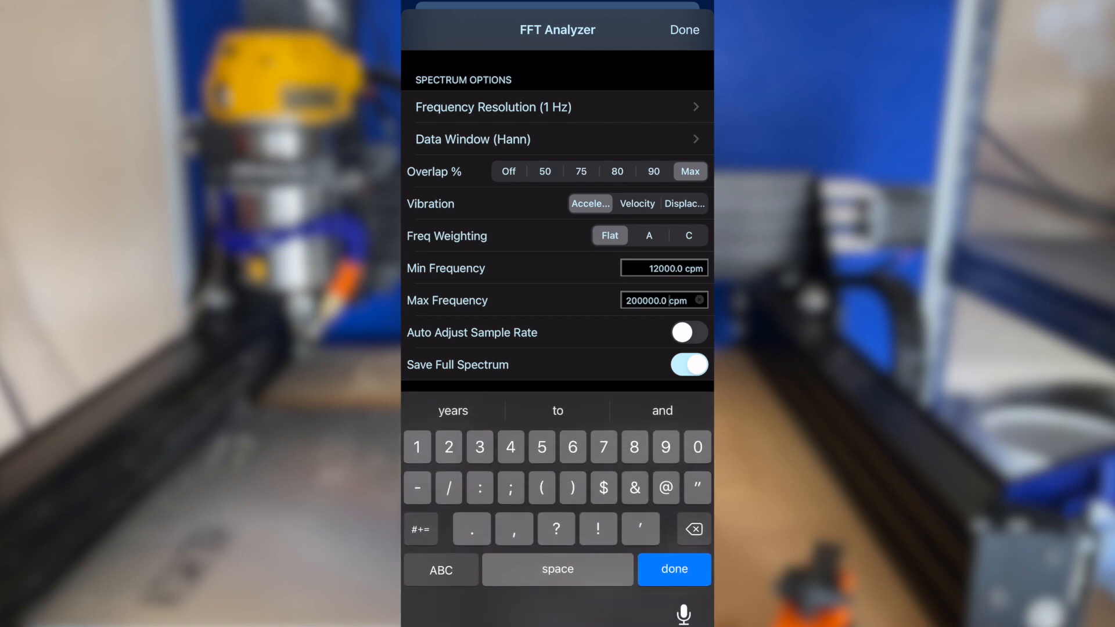
text(30)
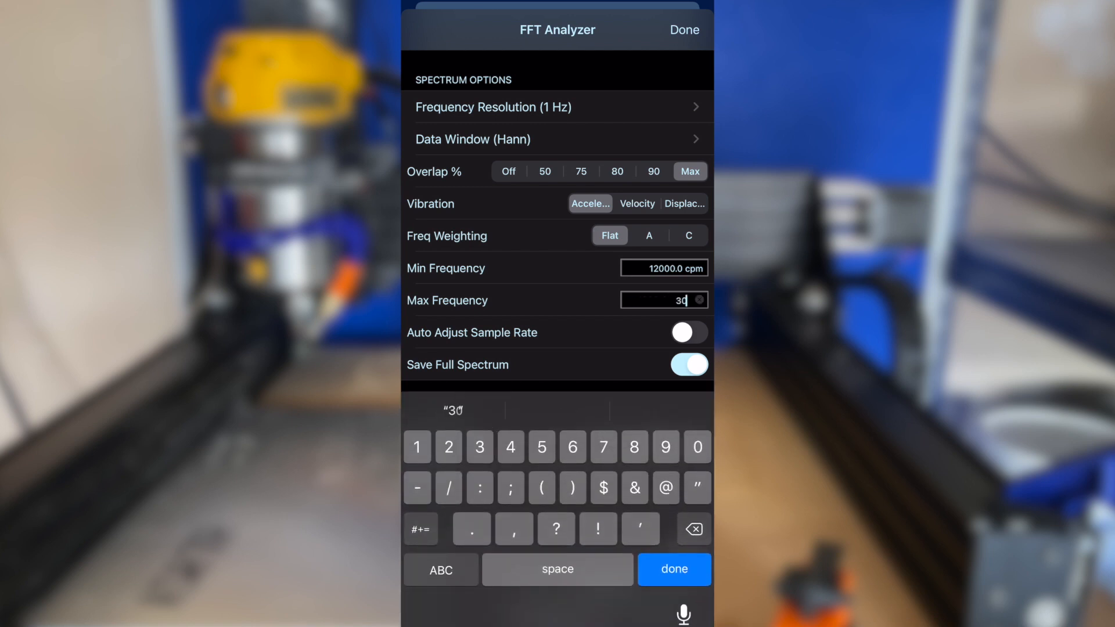
click(672, 569)
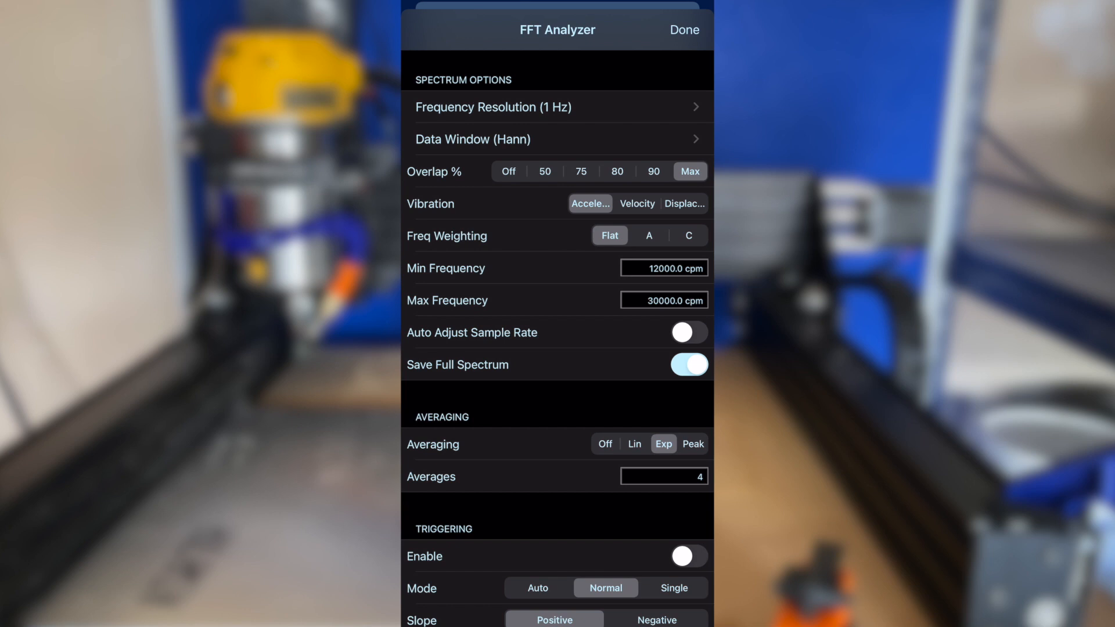
click(683, 30)
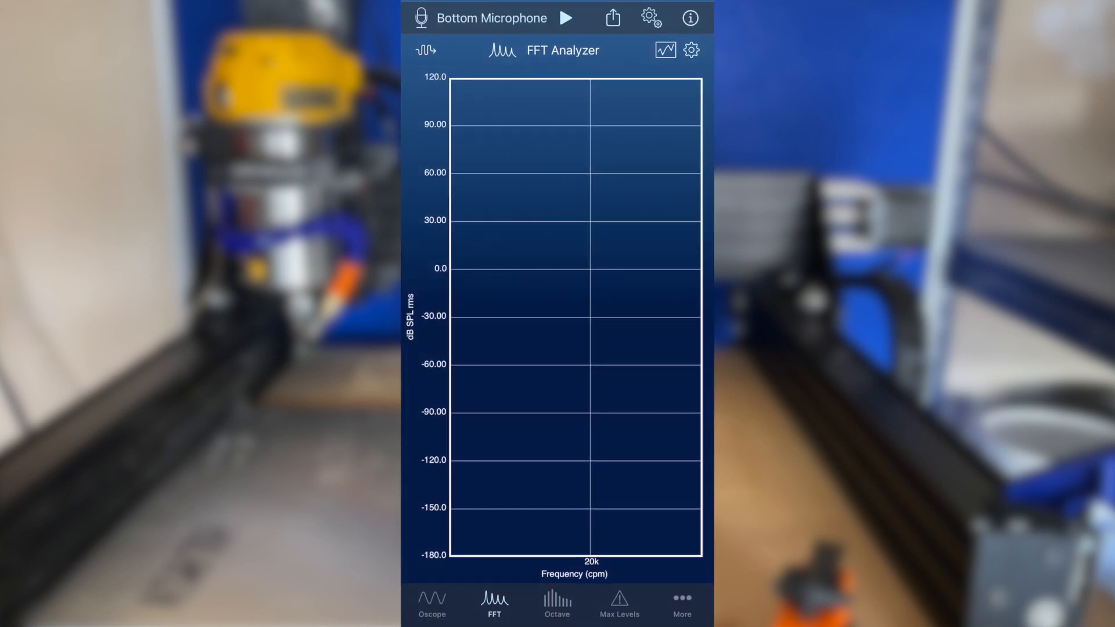